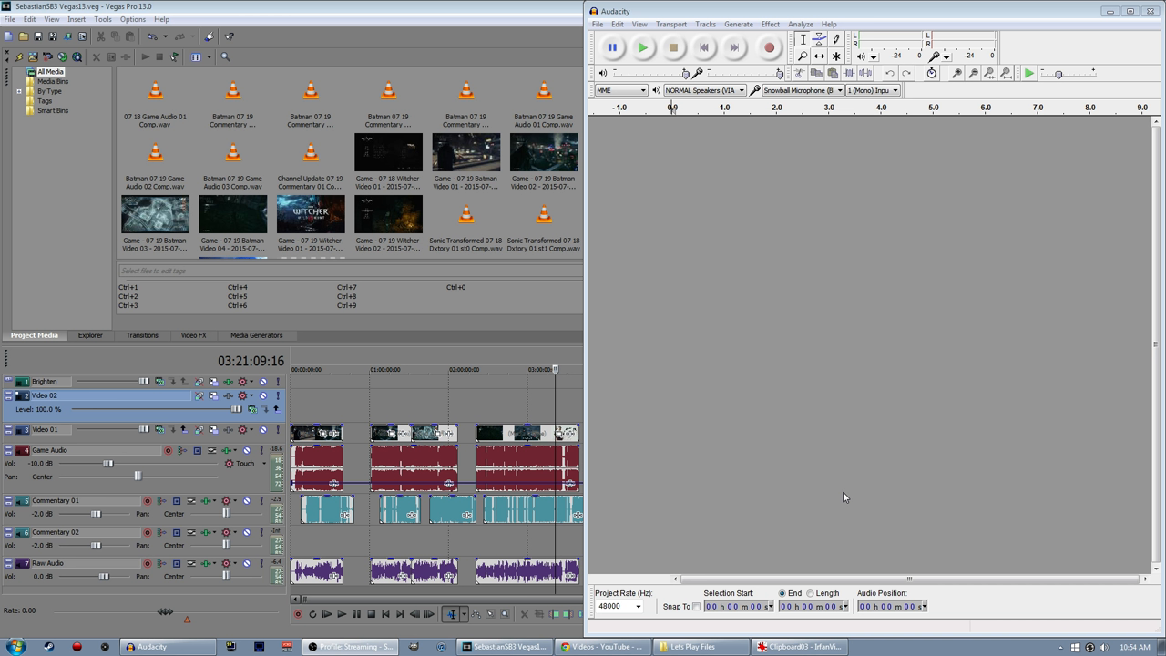
# View the screenshot of the viewer's message asking about commentary effects
pyautogui.click(798, 646)
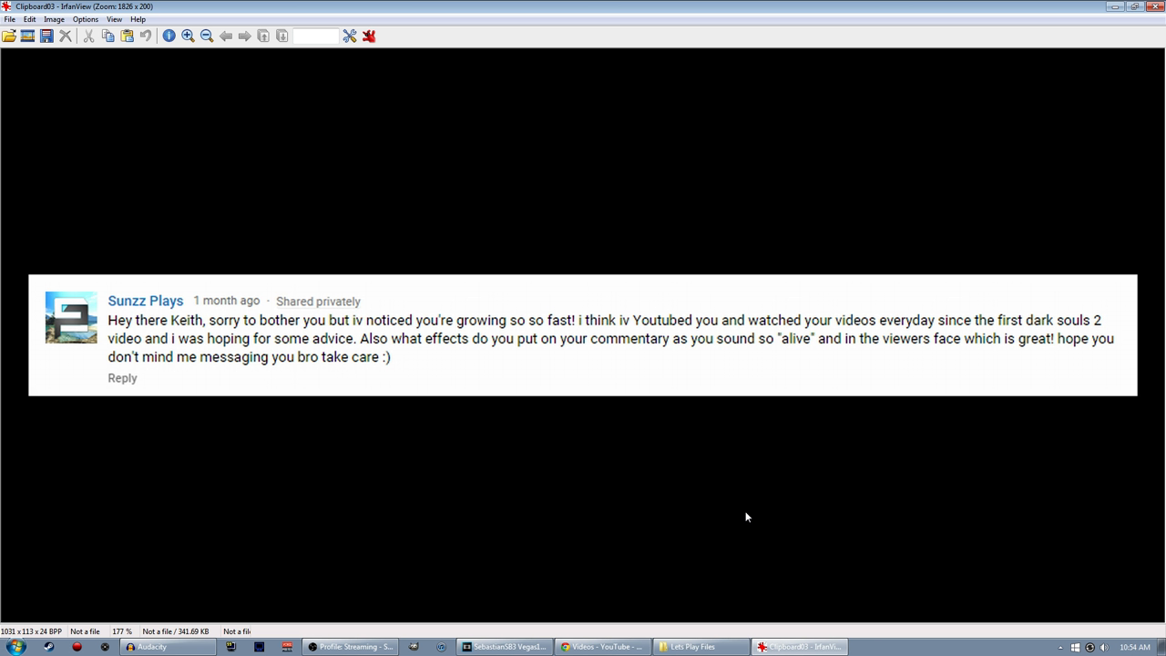
pyautogui.moveTo(521, 255)
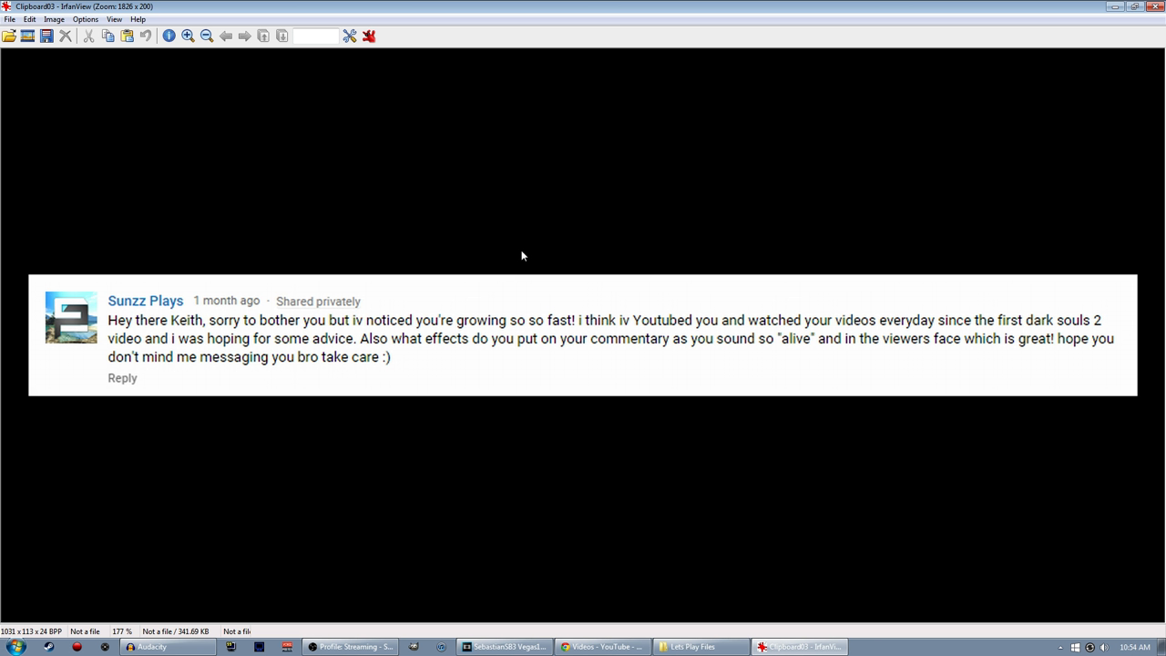
pyautogui.moveTo(762, 361)
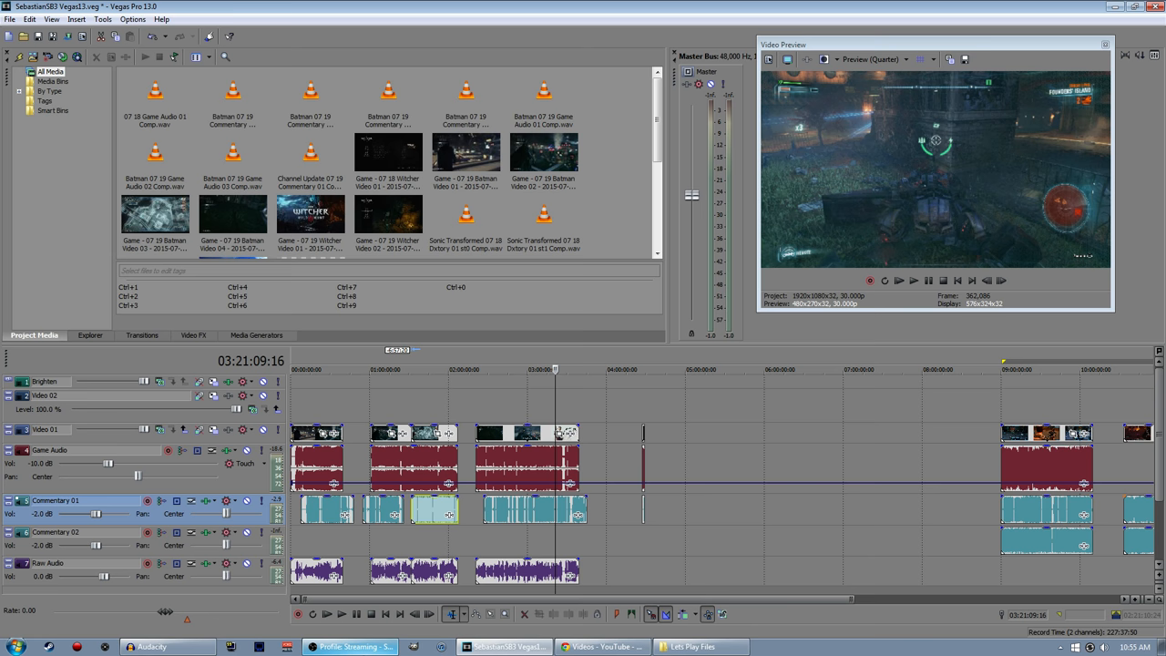
# Bring the empty Audacity project back to the front from the taskbar
pyautogui.click(150, 647)
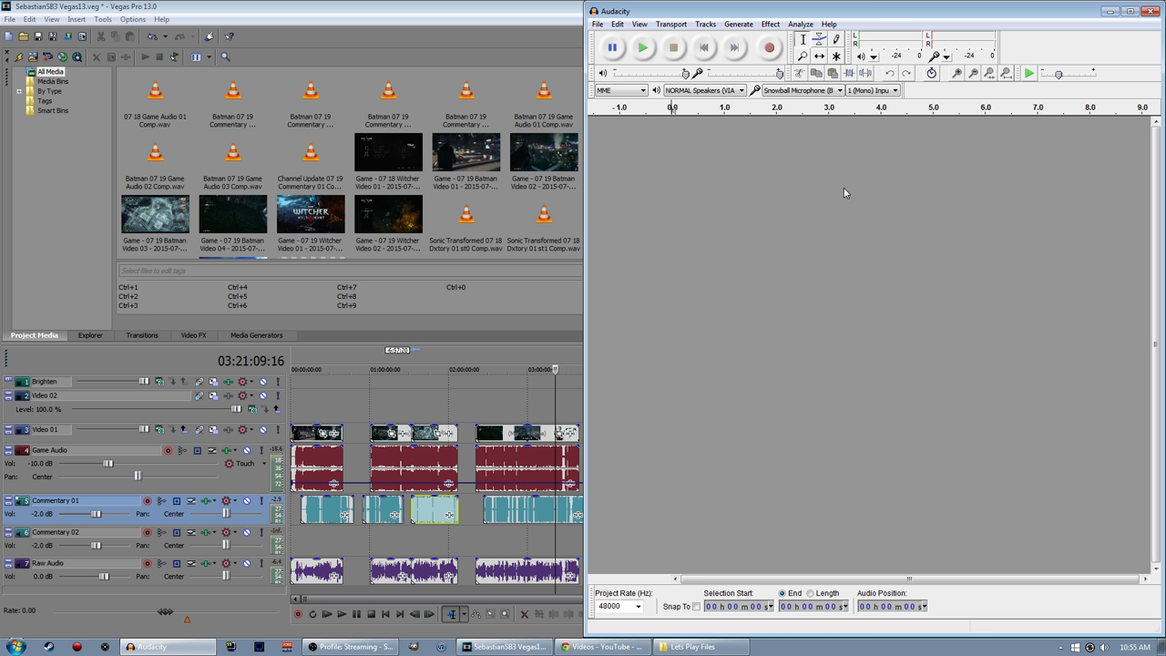
pyautogui.moveTo(851, 206)
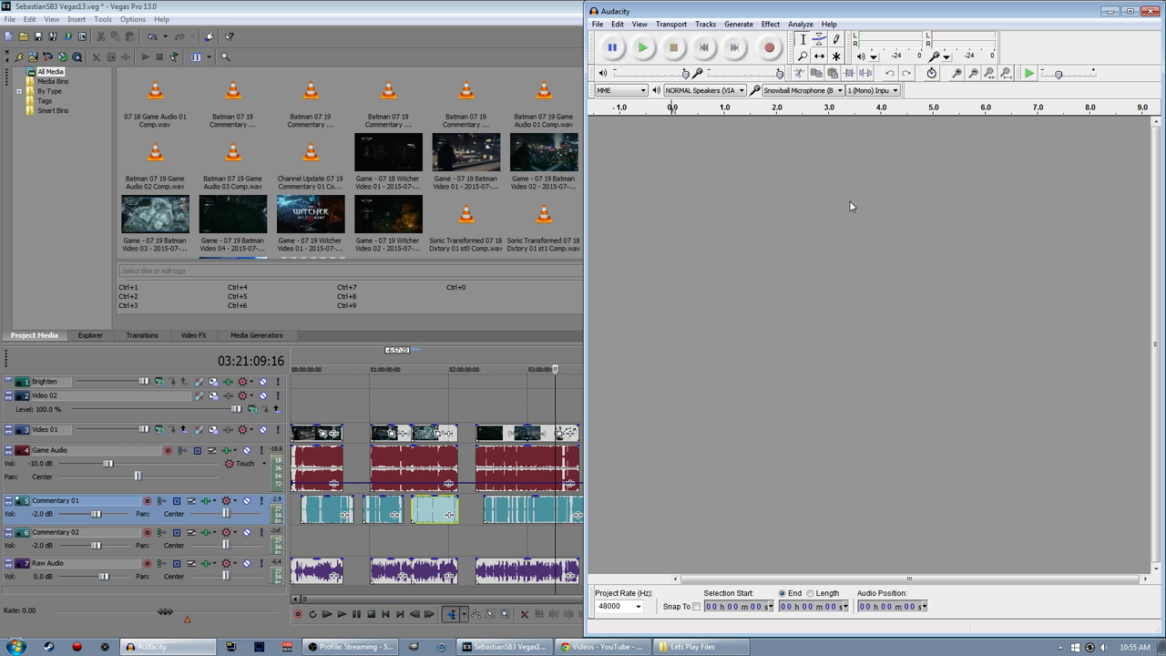
pyautogui.moveTo(854, 226)
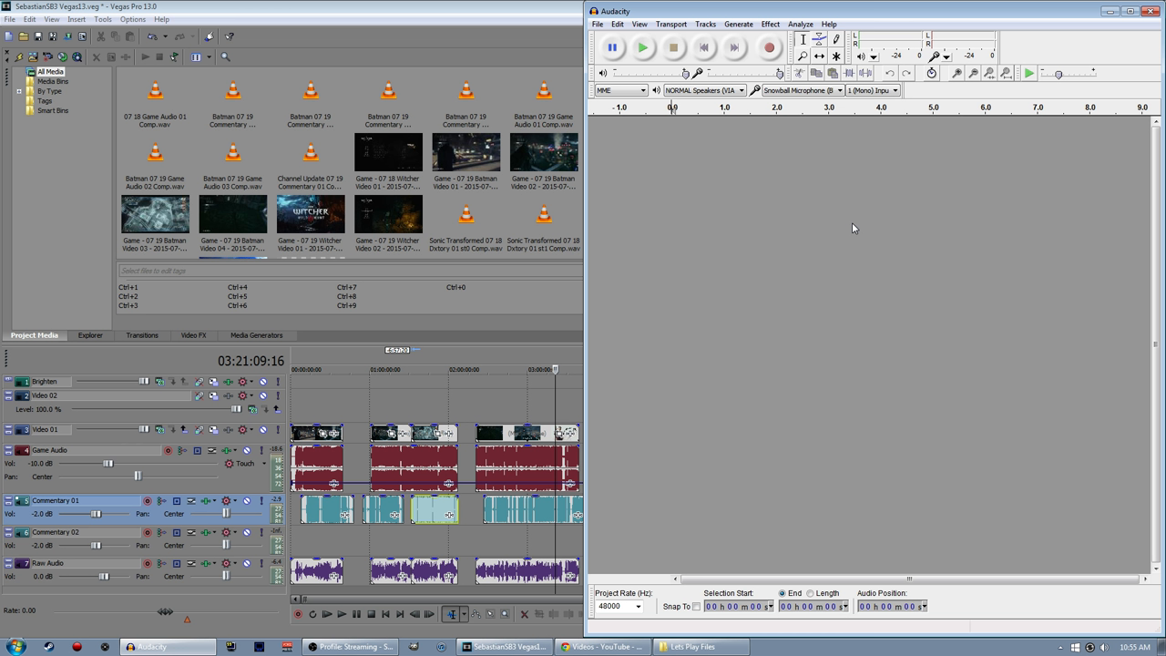
pyautogui.moveTo(824, 212)
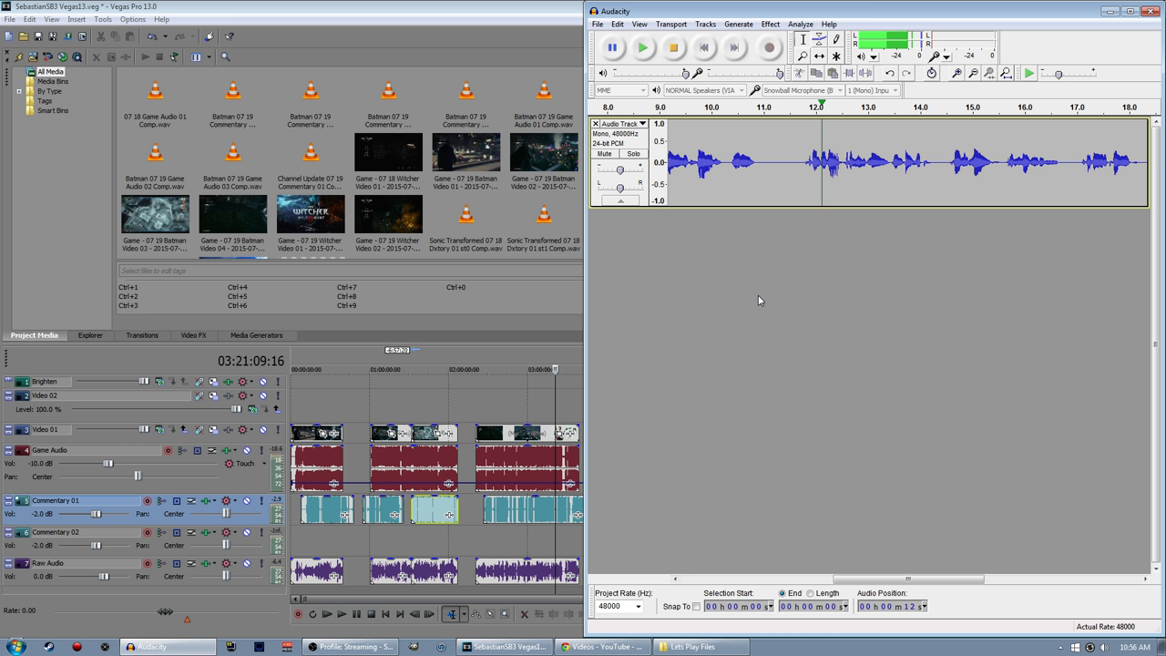
# Record roughly 25 seconds of spoken commentary onto a new mono track
pyautogui.click(645, 47)
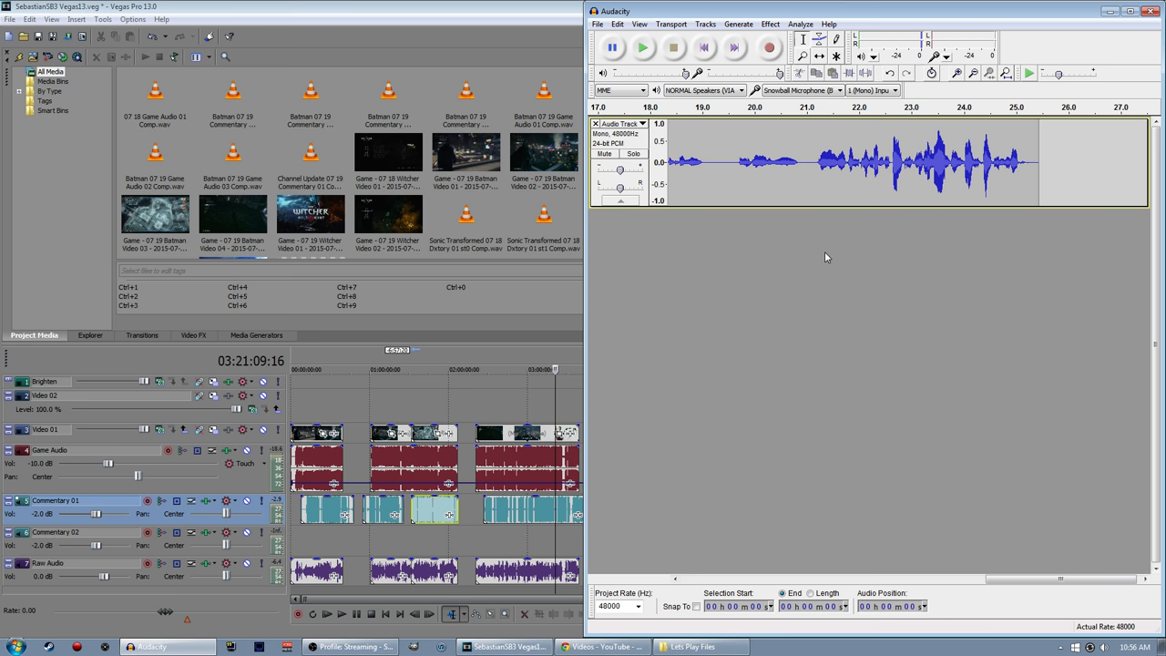
pyautogui.click(598, 24)
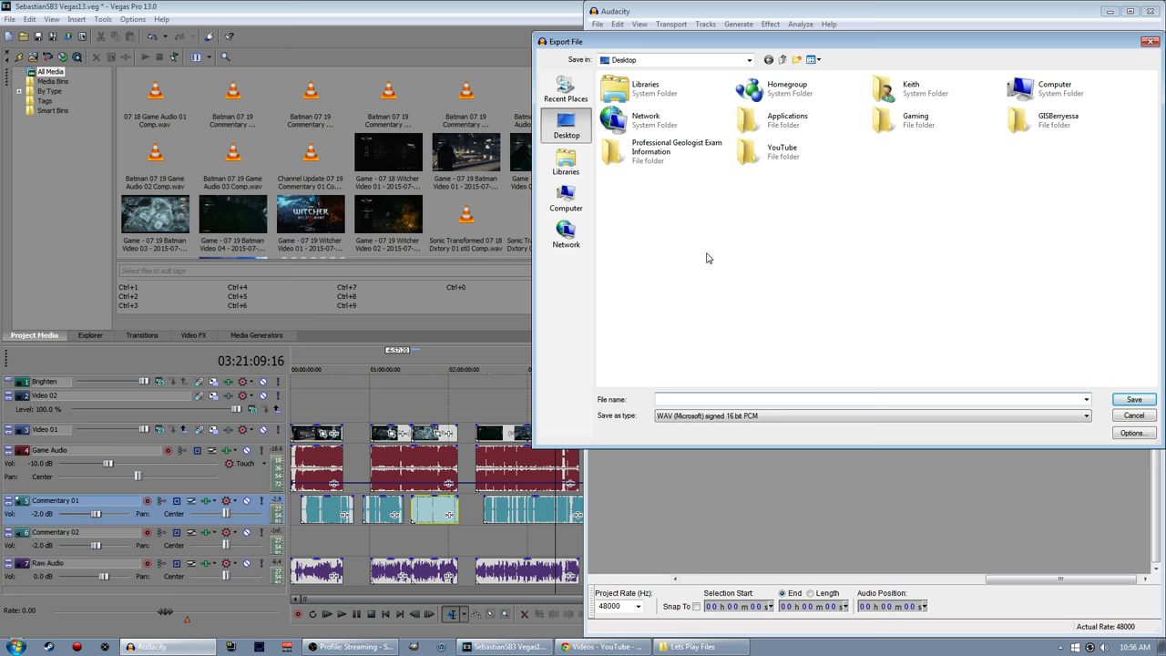
pyautogui.click(1134, 415)
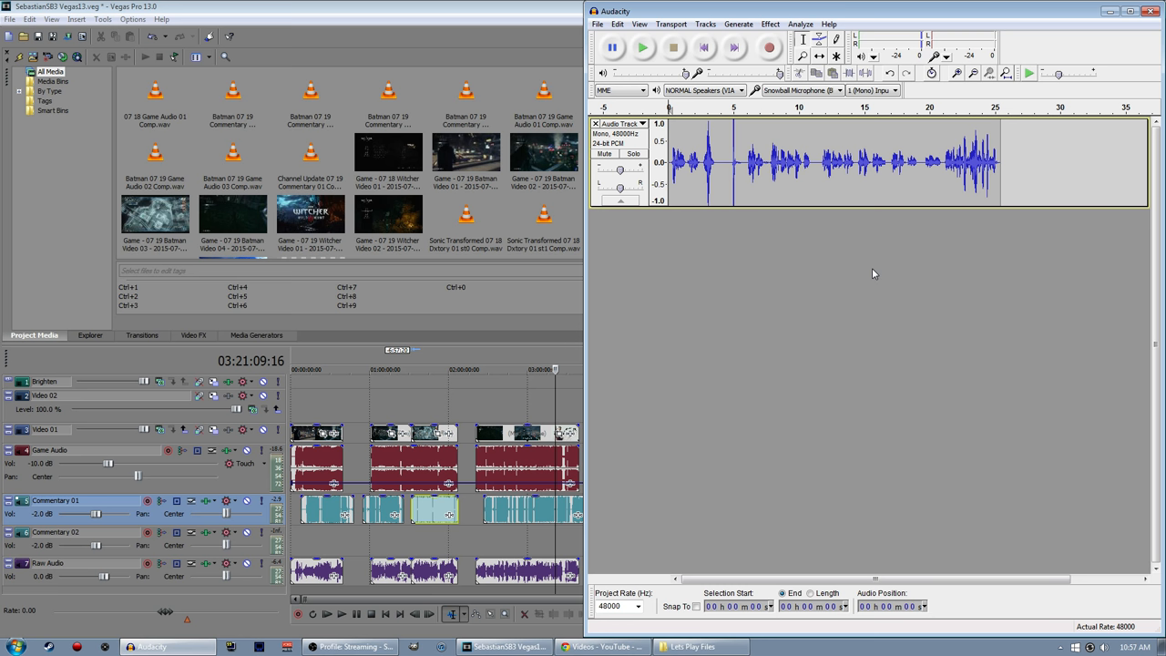
# Maximize the Audacity window to show the recorded waveform in detail
pyautogui.click(769, 24)
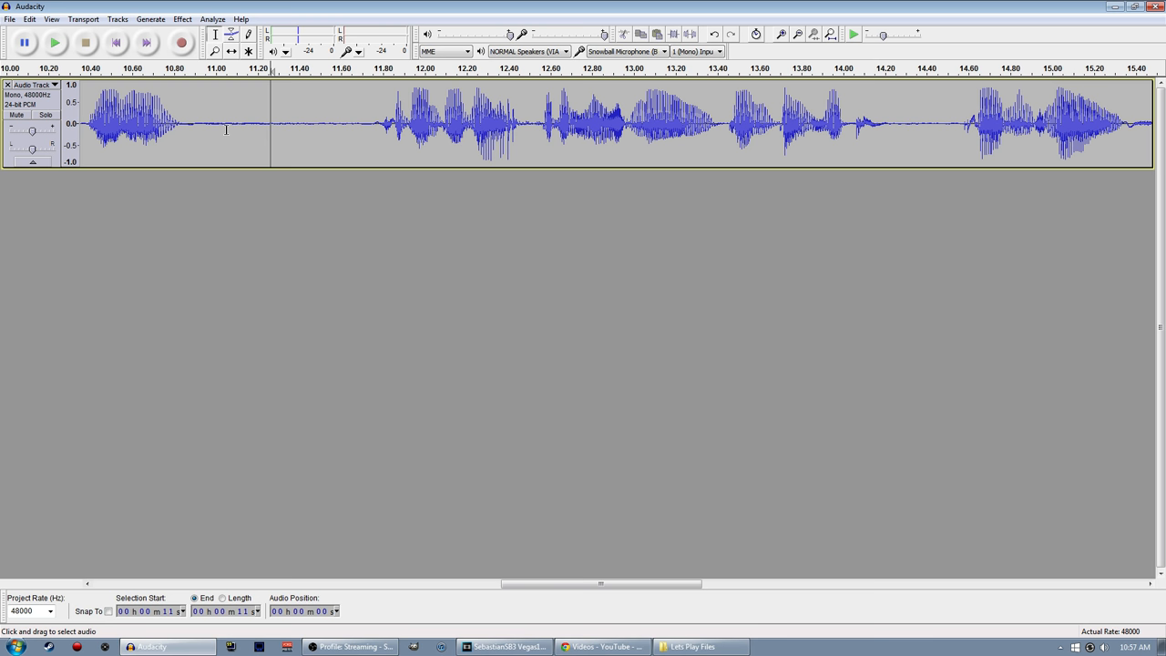
# Capture a noise profile from the quiet gap and remove that hiss across the whole recording
pyautogui.click(182, 18)
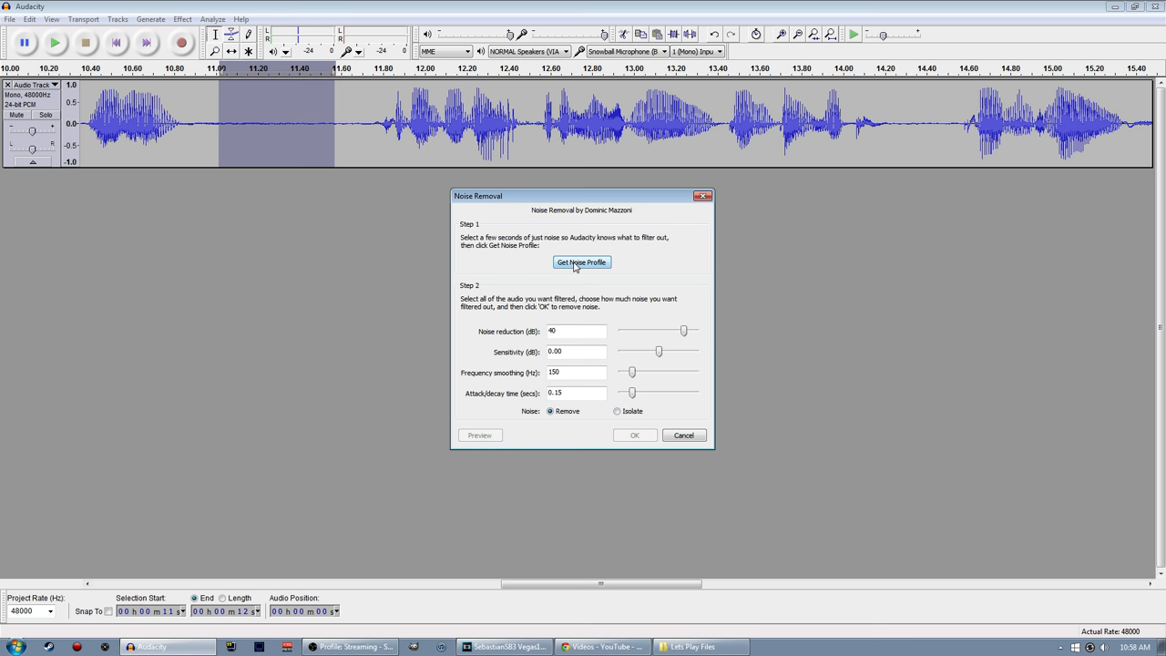
pyautogui.click(581, 262)
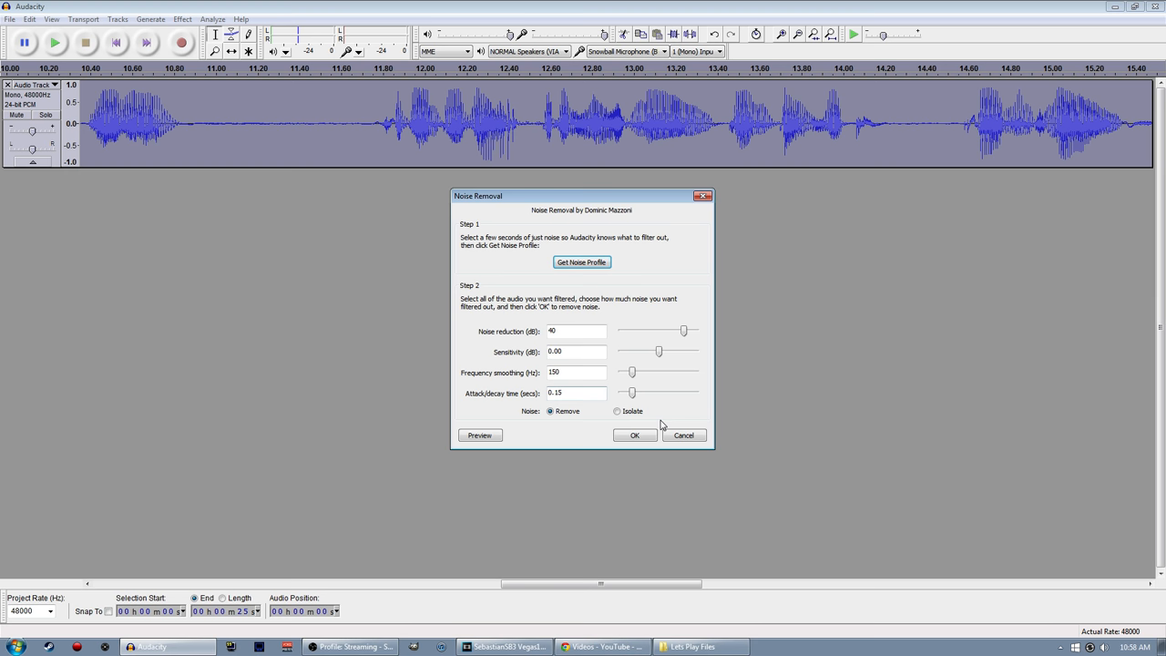
pyautogui.click(634, 434)
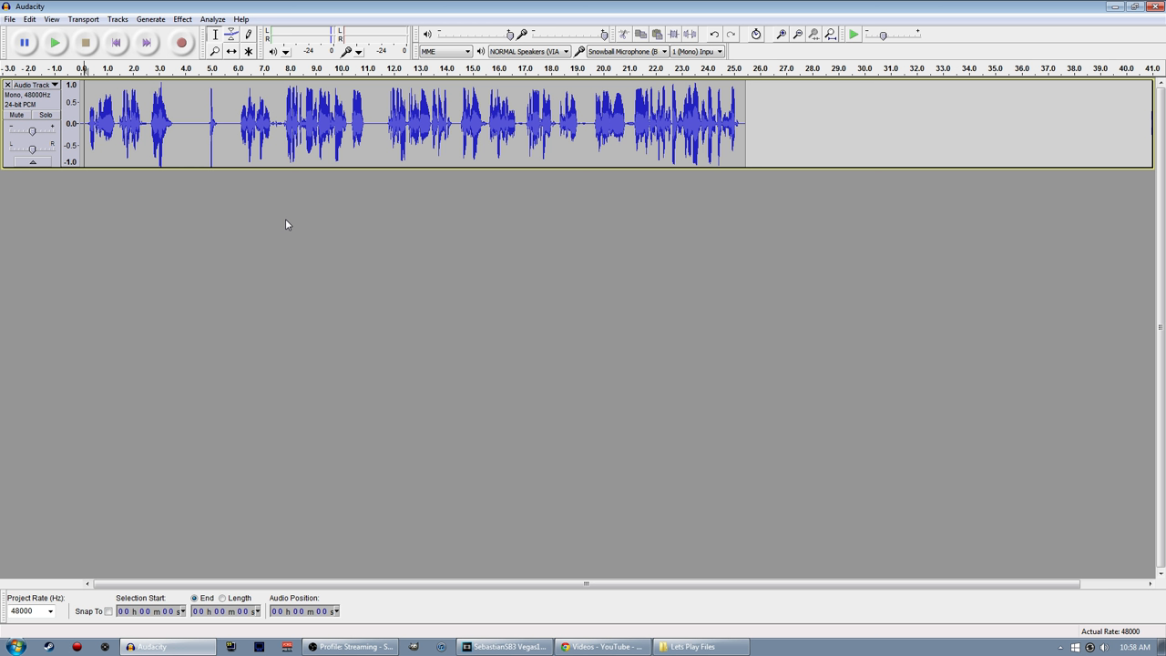
pyautogui.click(55, 42)
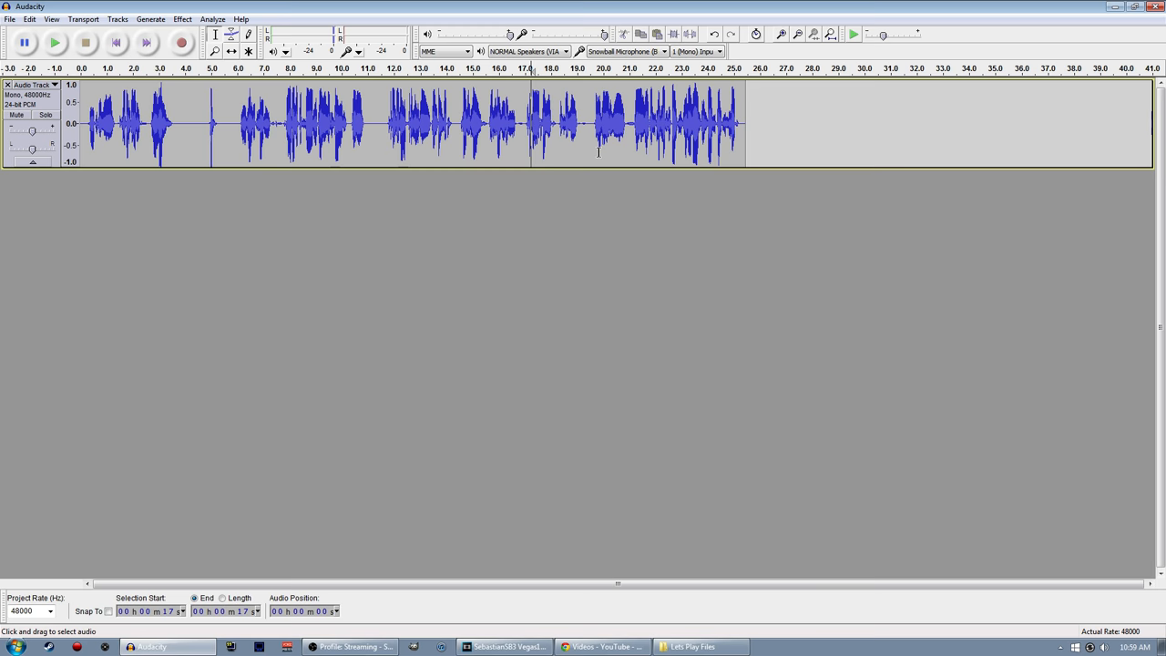
pyautogui.click(55, 42)
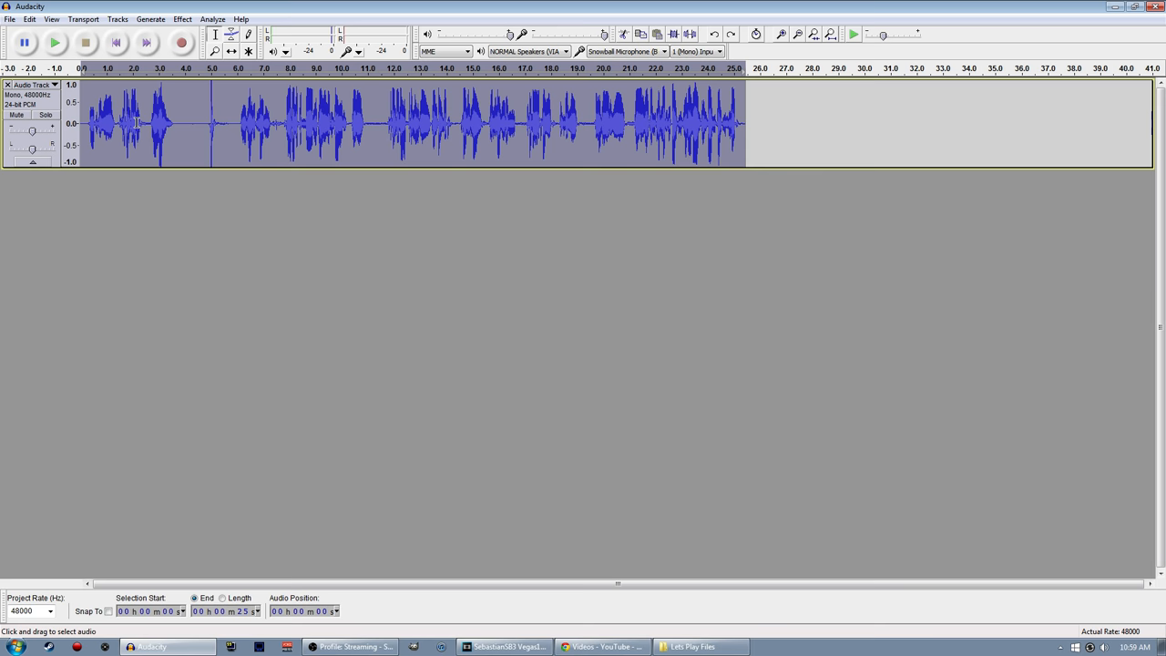
# Export the commentary as an audio file with blank metadata
pyautogui.click(601, 124)
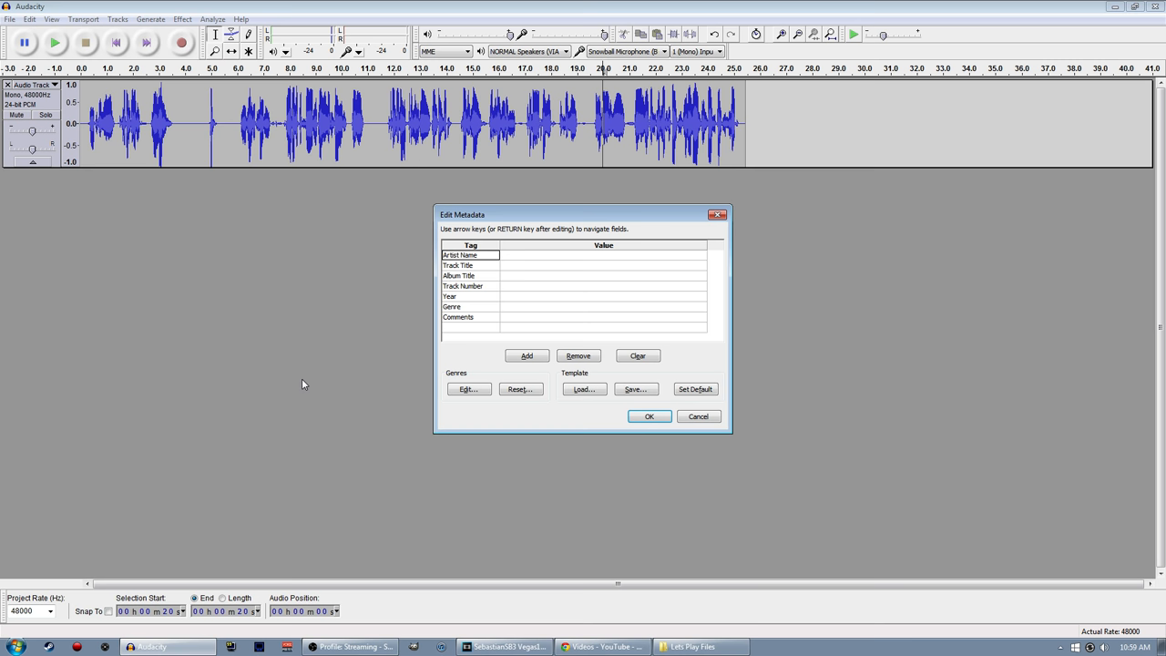
pyautogui.click(648, 416)
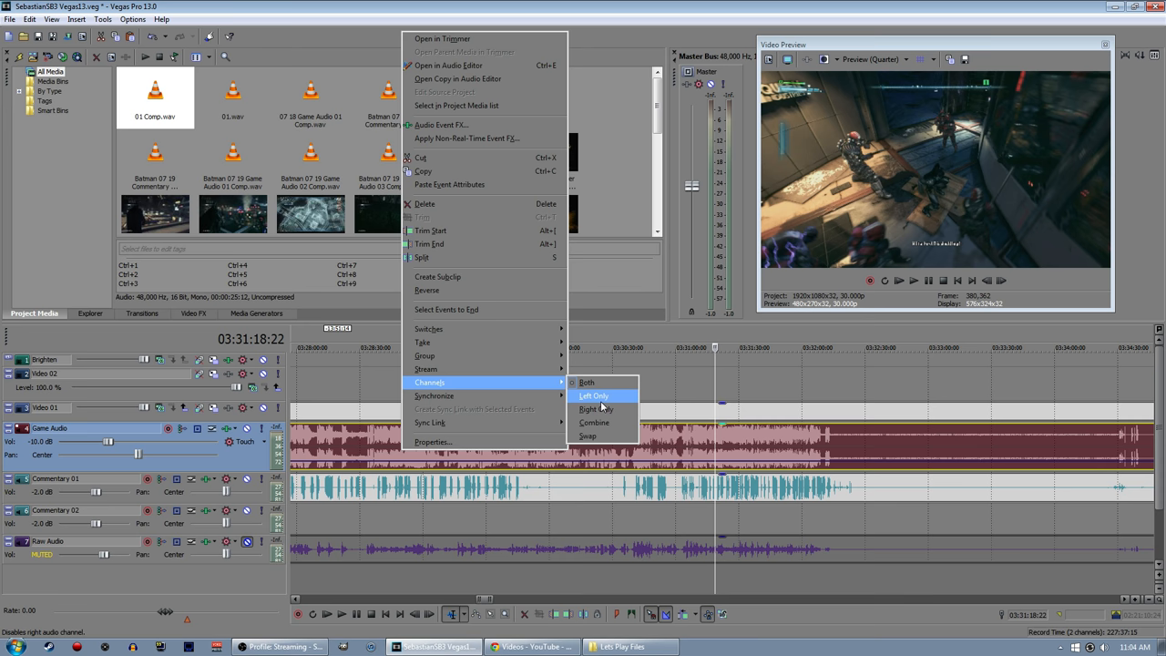
# Set the game audio event to Left Only channel playback
pyautogui.click(594, 395)
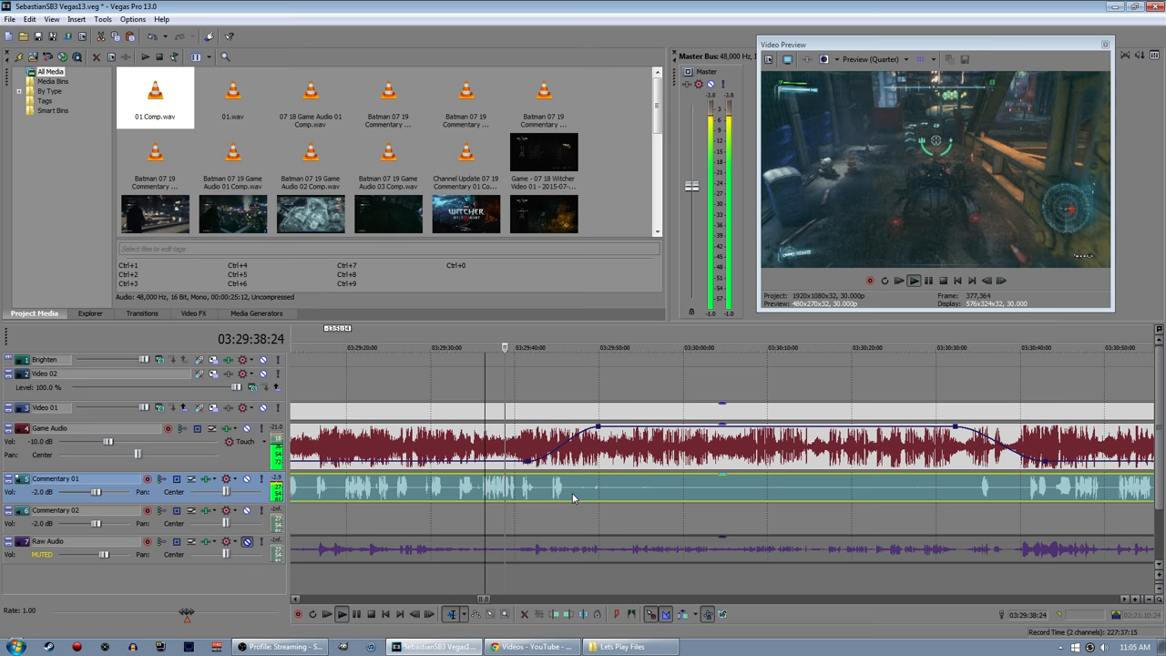
# Adjust a volume envelope point on the Game Audio track for this section
pyautogui.click(341, 612)
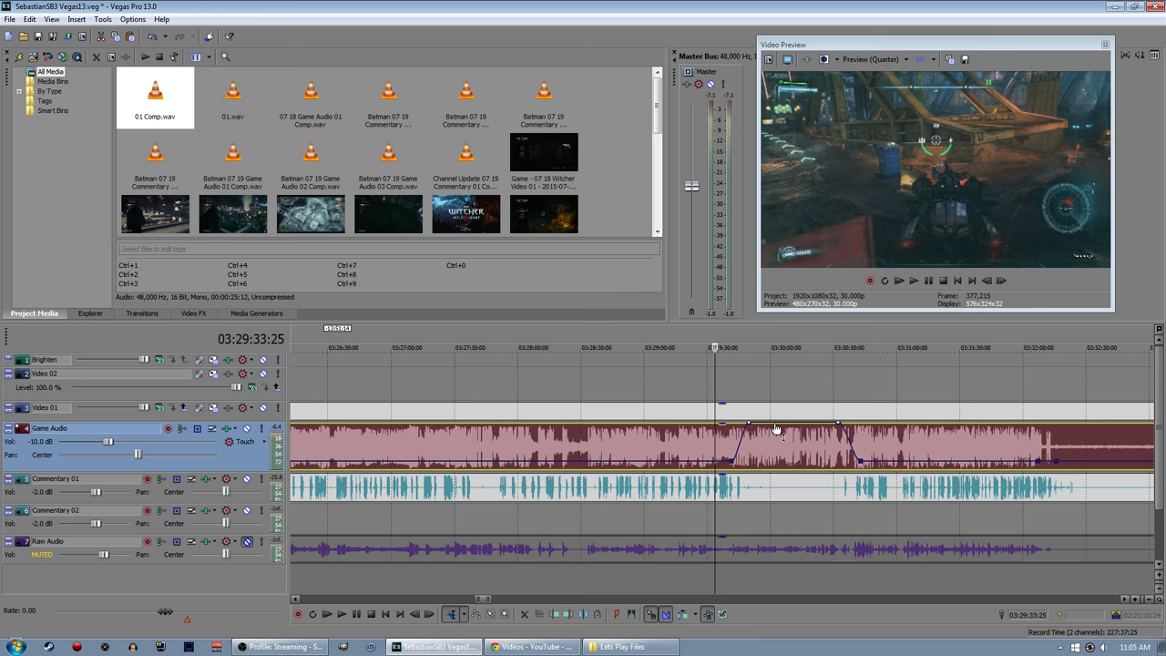
# Bring up the Game Audio track header options for setting default track properties
pyautogui.rightClick(51, 428)
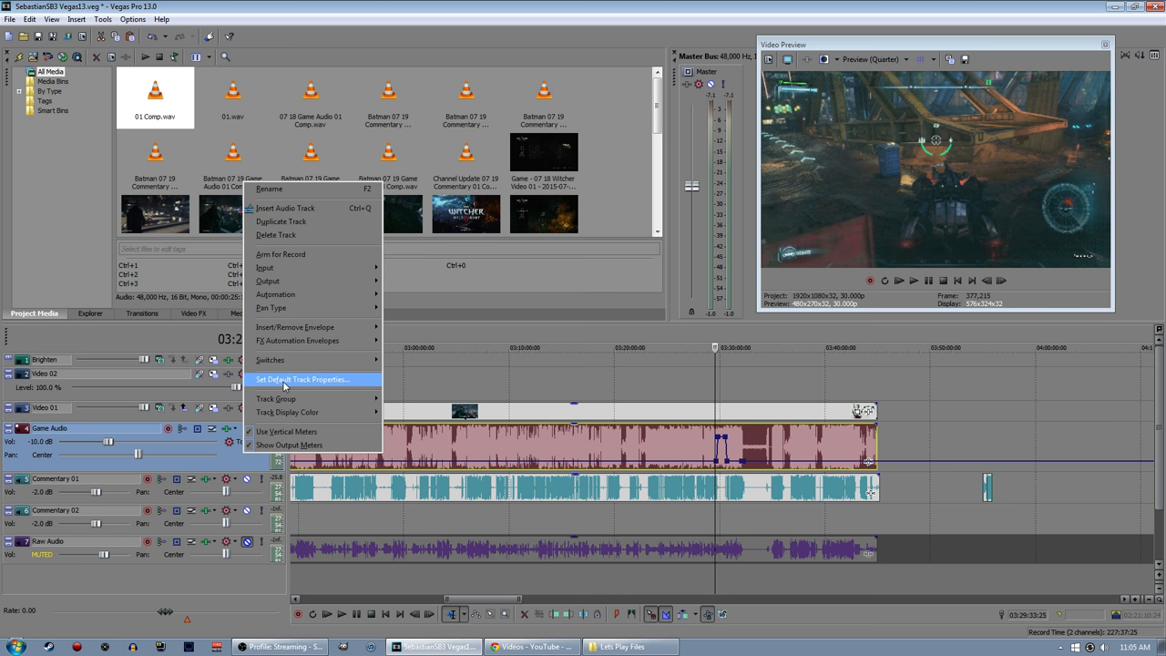
pyautogui.moveTo(310, 327)
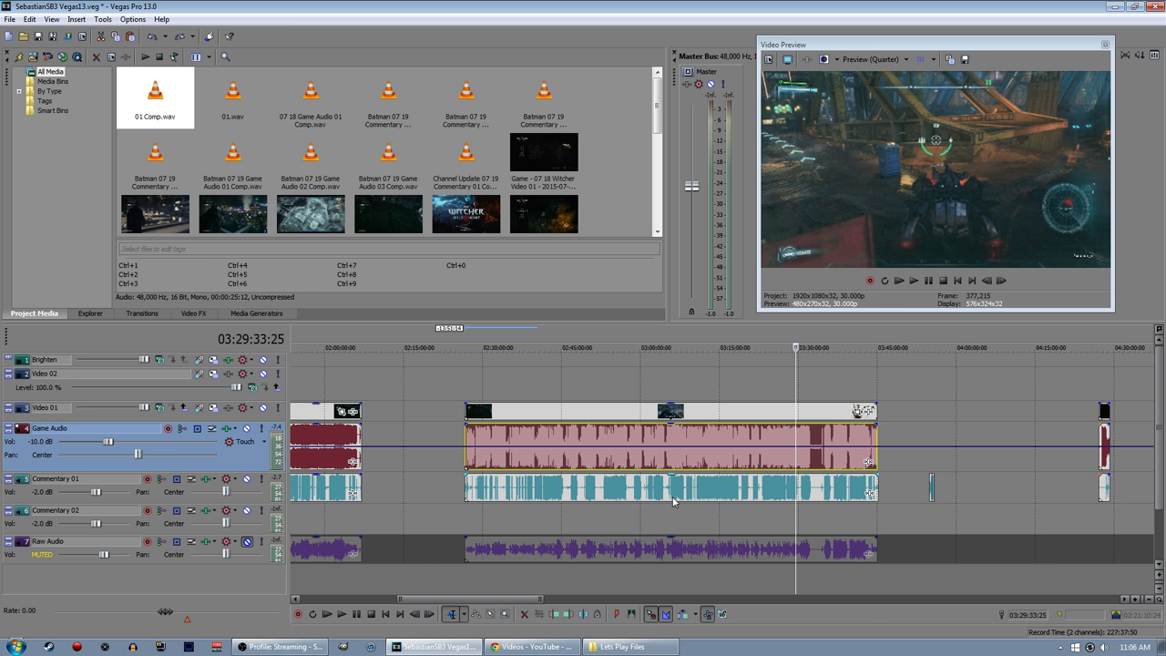
pyautogui.moveTo(605, 481)
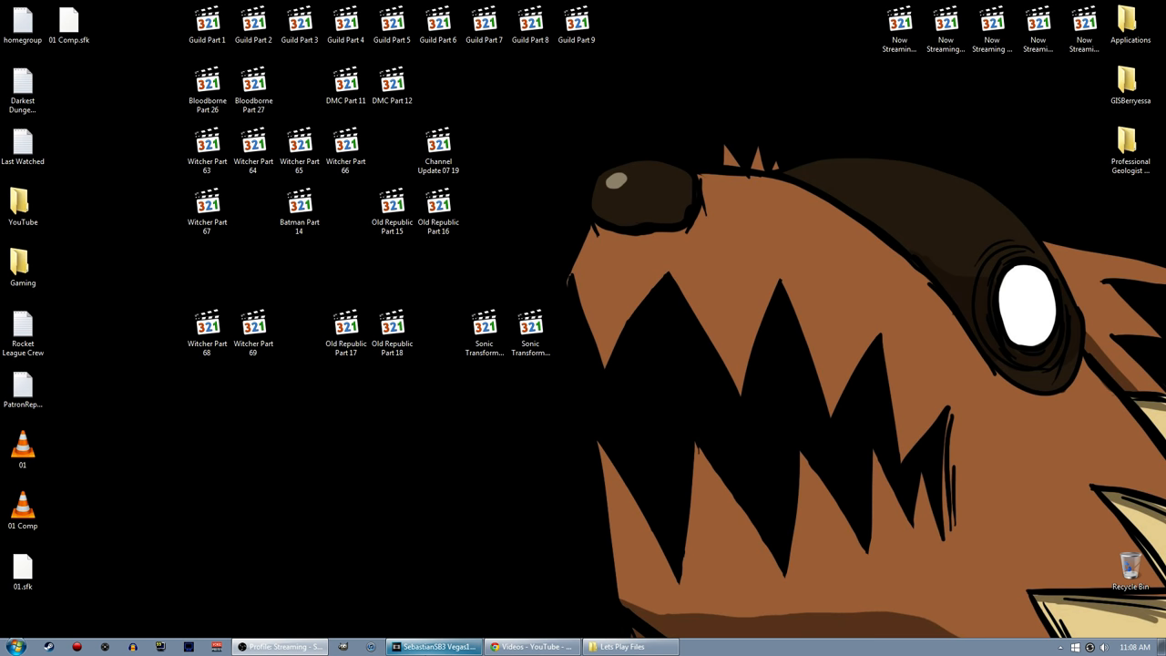
pyautogui.click(433, 645)
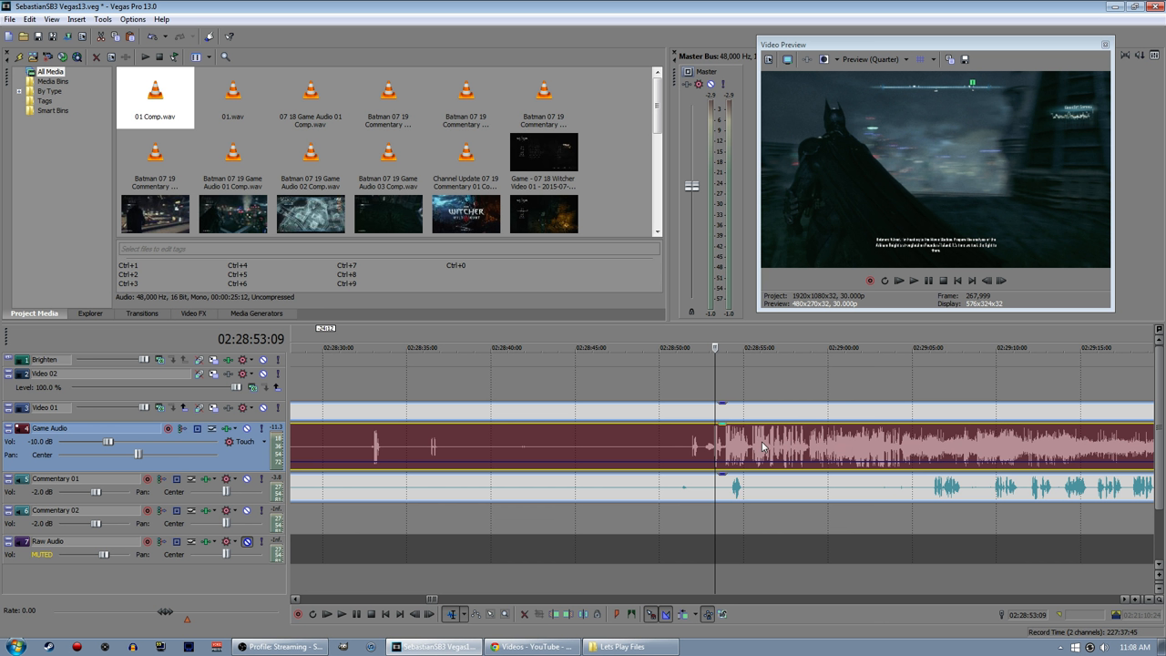
pyautogui.moveTo(91, 507)
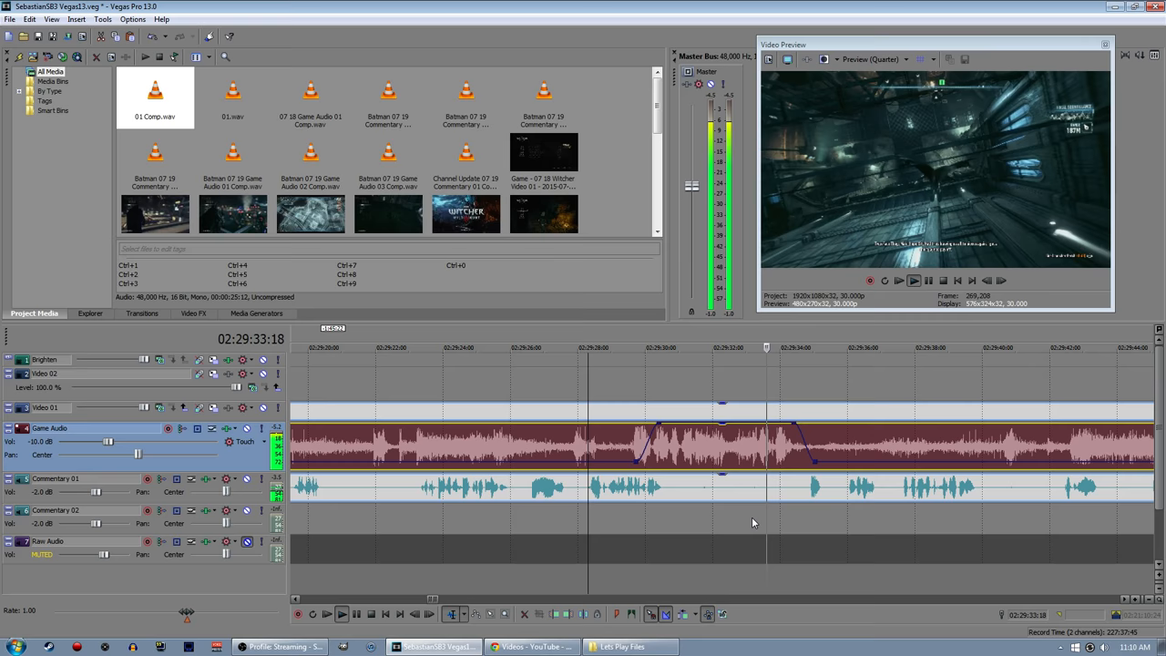
# Add envelope points ducking the game audio under the commentary near 02:29:30
pyautogui.click(341, 612)
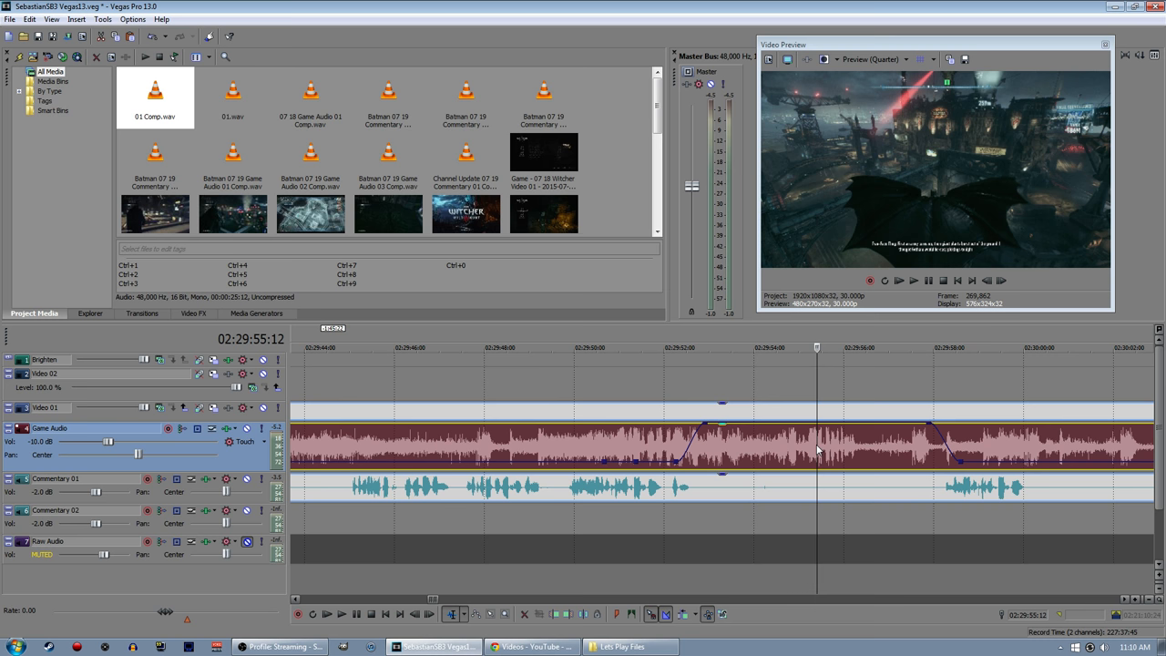
pyautogui.click(576, 347)
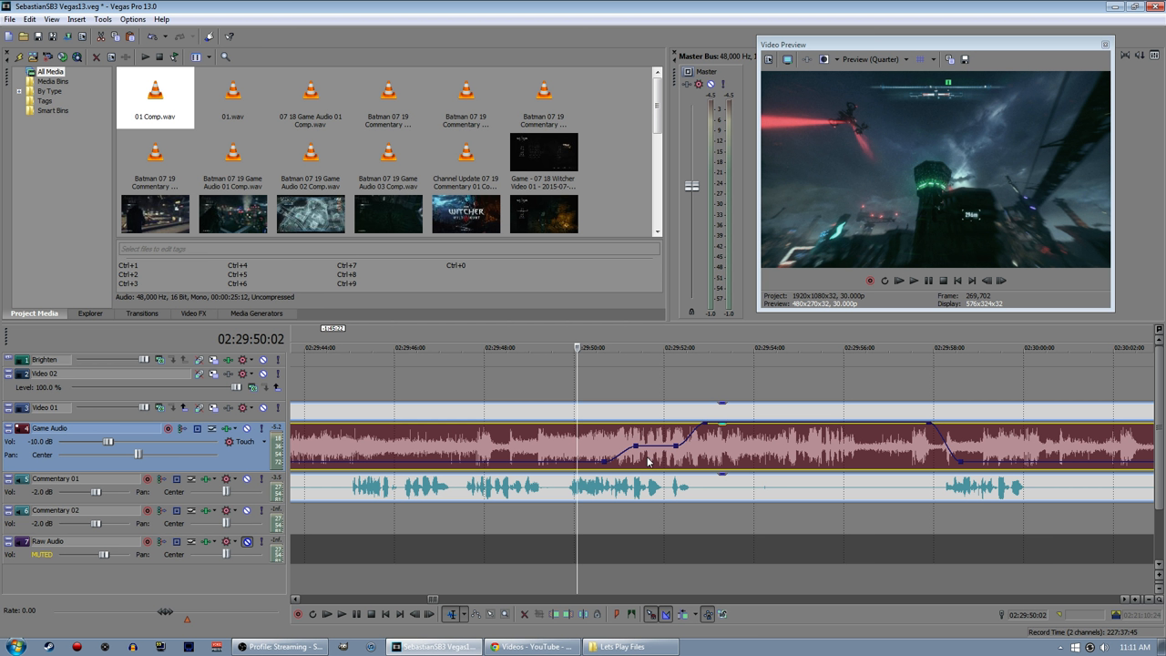
pyautogui.moveTo(583, 496)
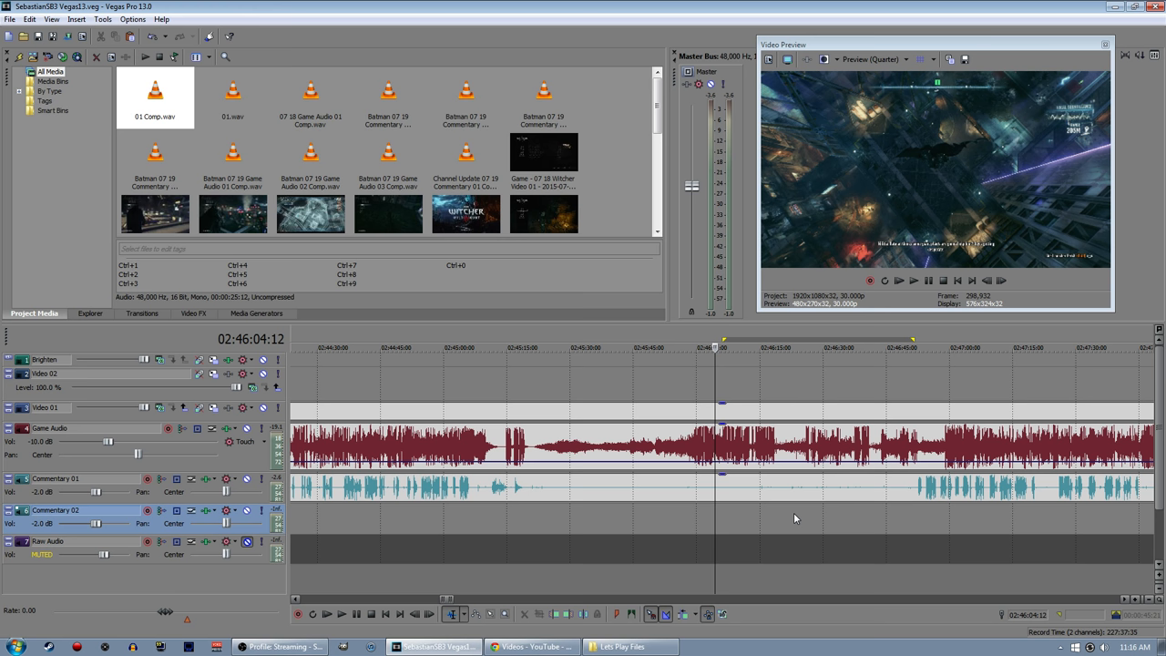
pyautogui.click(408, 346)
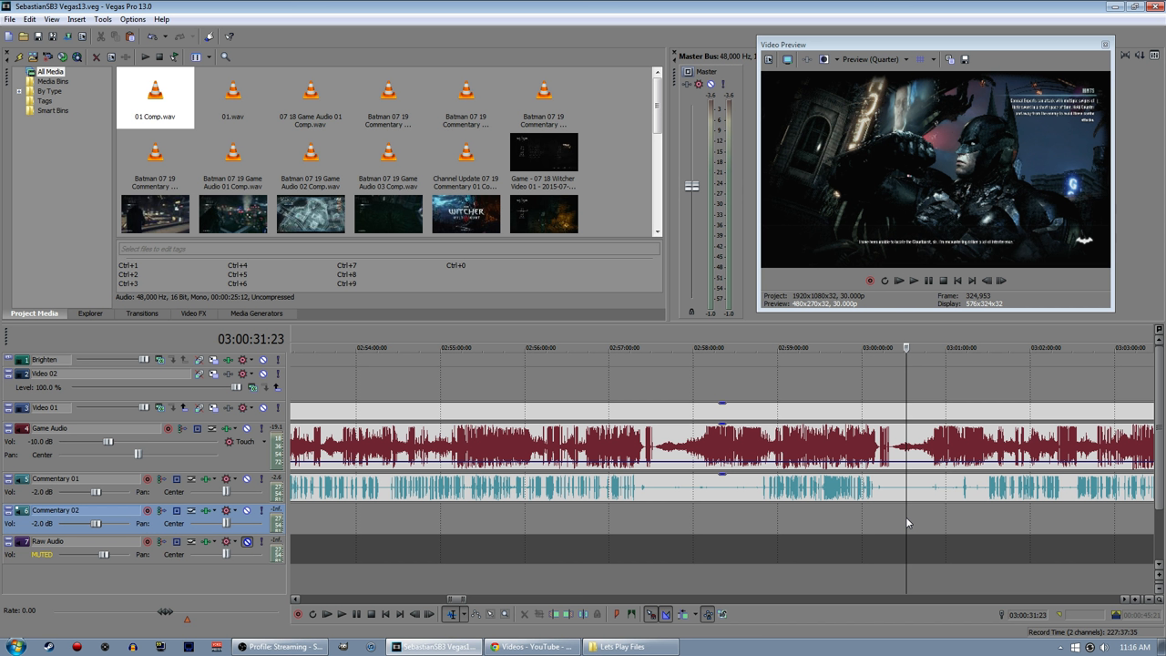
pyautogui.moveTo(894, 496)
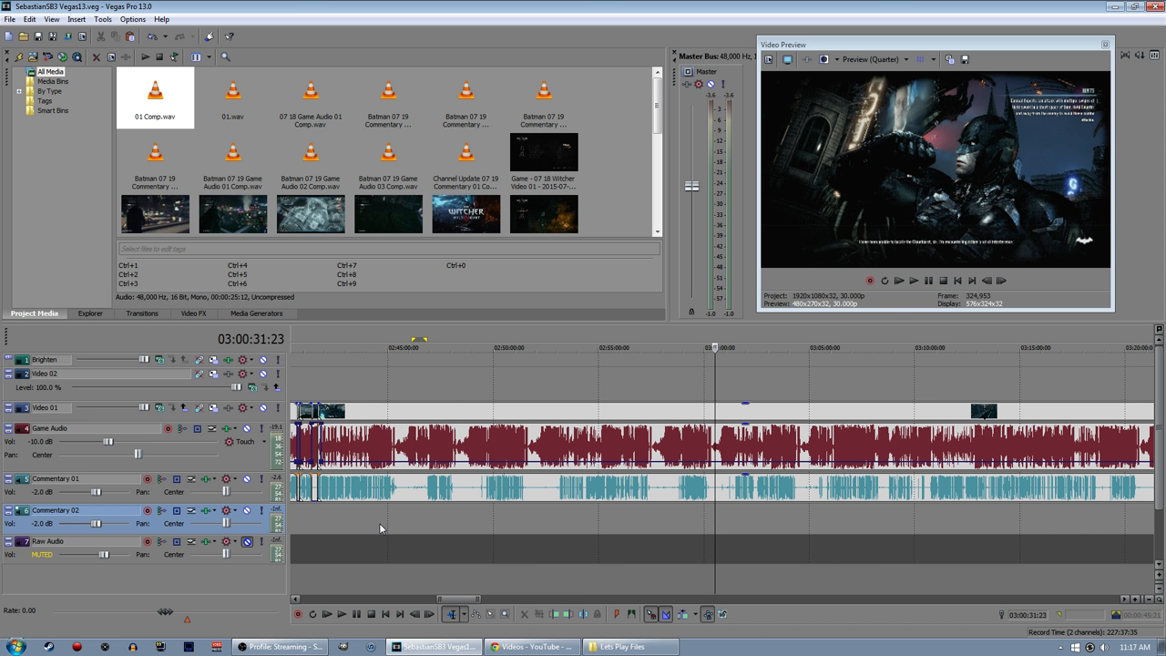
pyautogui.moveTo(383, 526)
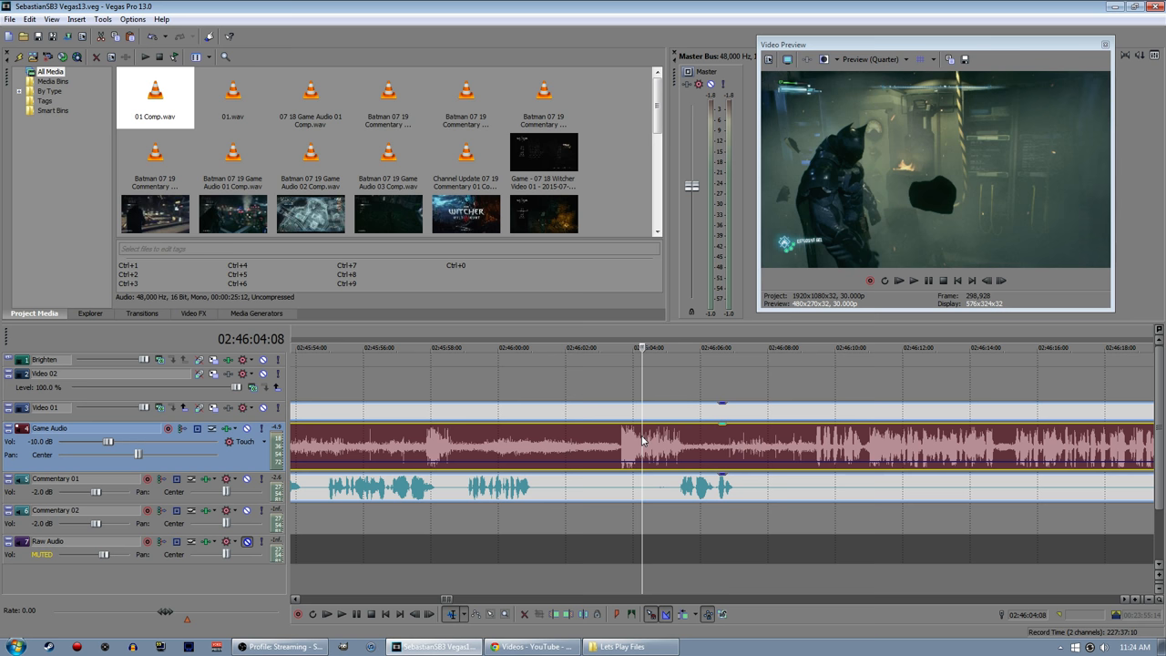
pyautogui.click(550, 465)
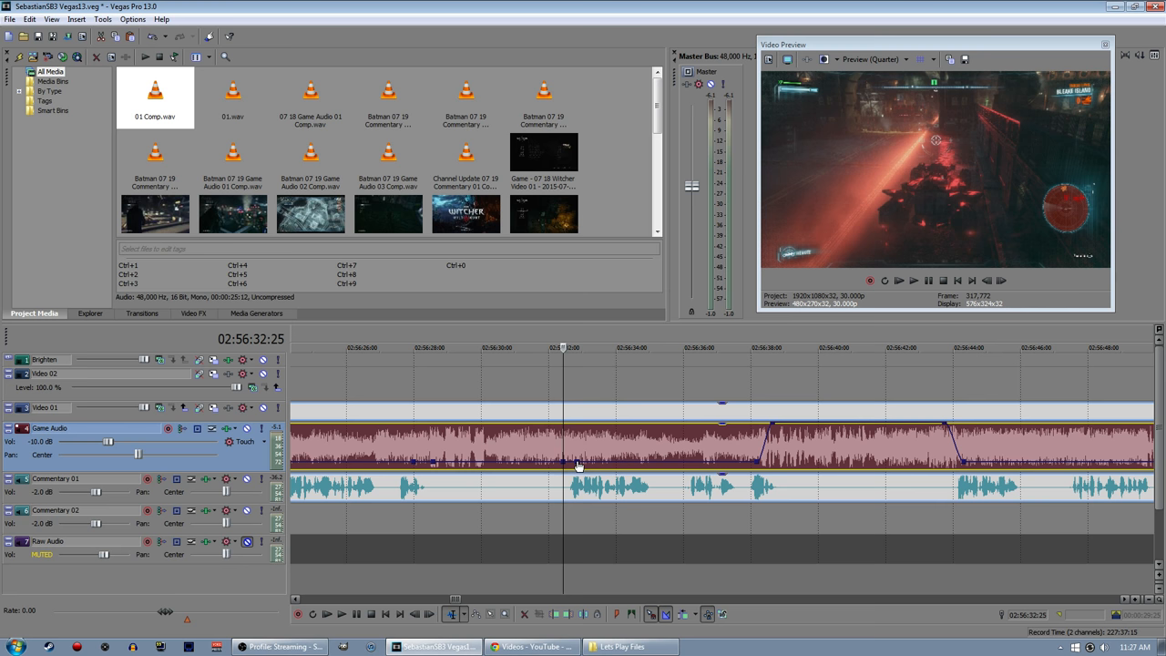
# Adjust a point on the Game Audio volume envelope to duck under commentary
pyautogui.click(339, 612)
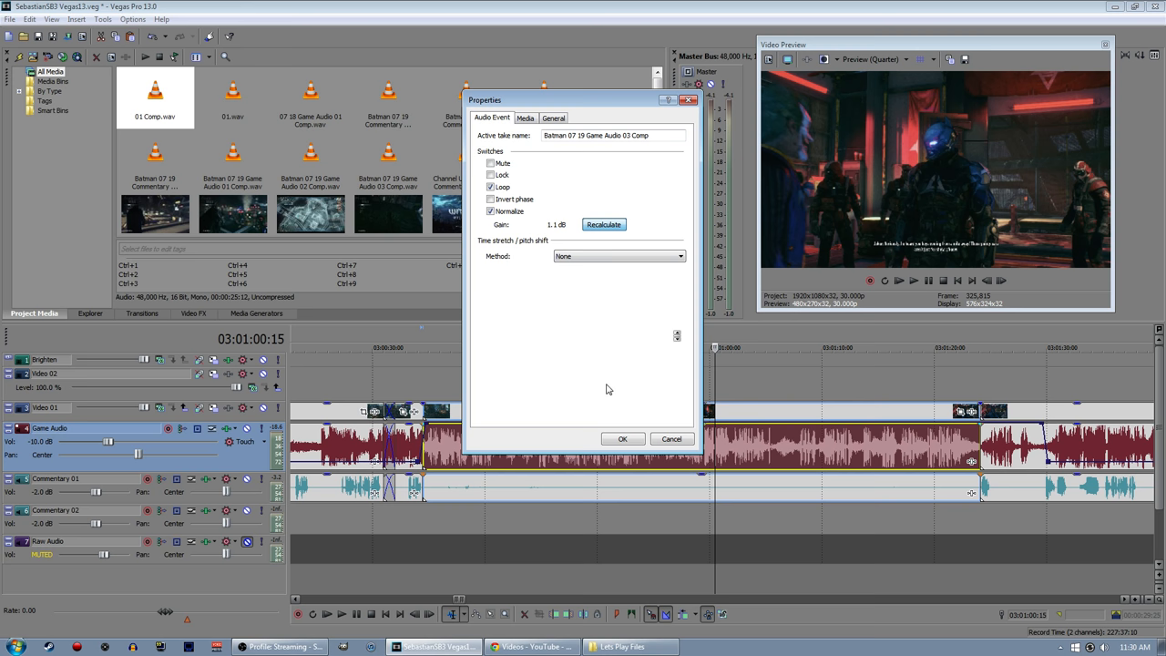
# Enable Normalize in the Game Audio 03 Comp event's properties for about +1.1 dB
pyautogui.click(623, 437)
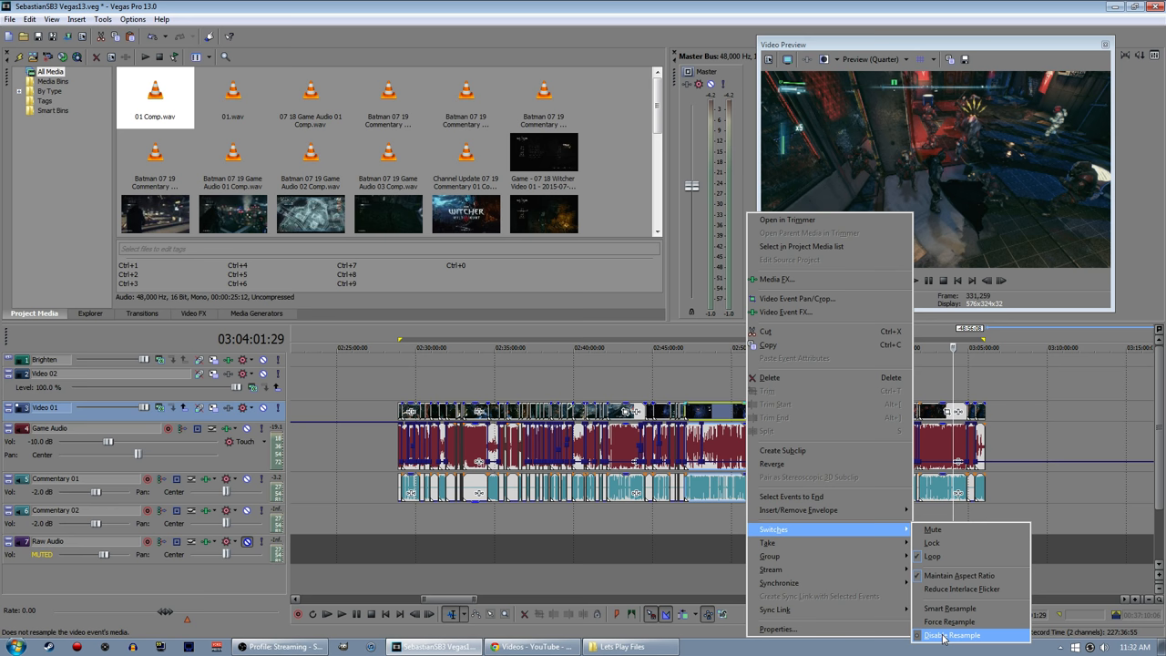
# Choose Disable Resample for the selected video events via the Switches menu
pyautogui.click(951, 634)
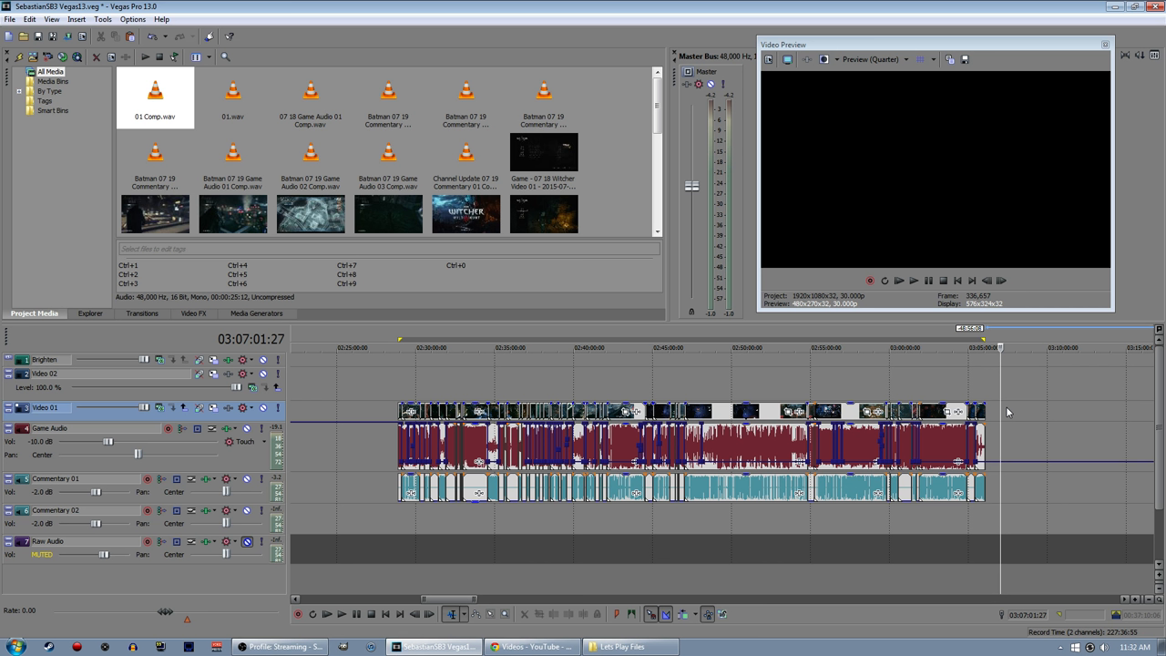
pyautogui.moveTo(1006, 419)
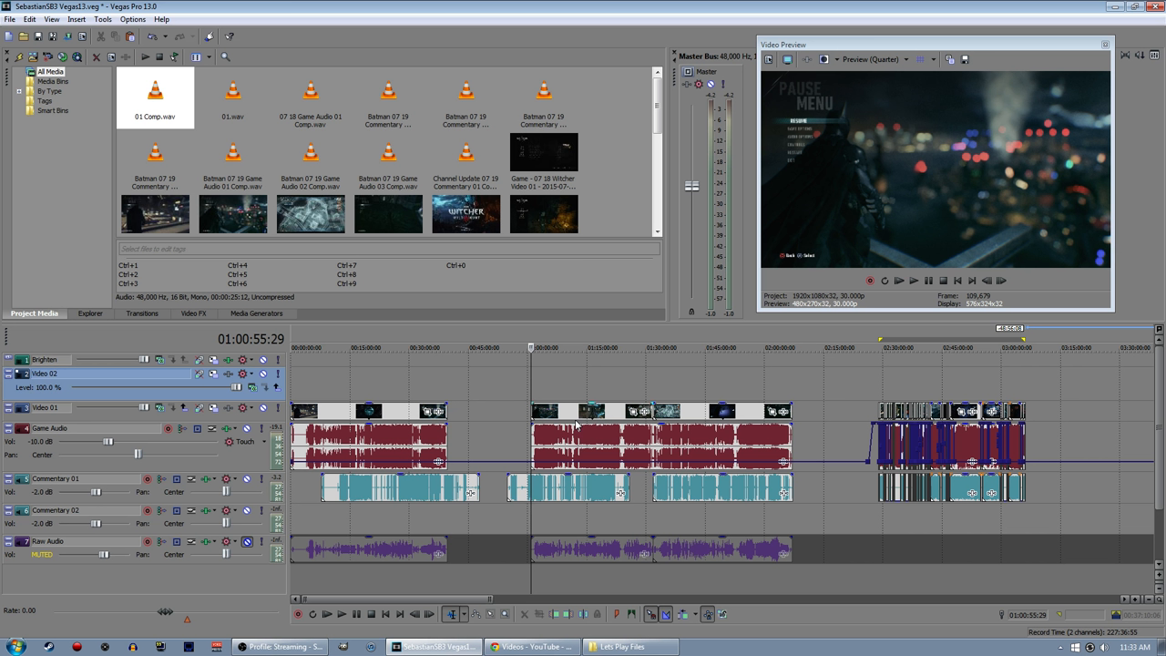
pyautogui.moveTo(975, 412)
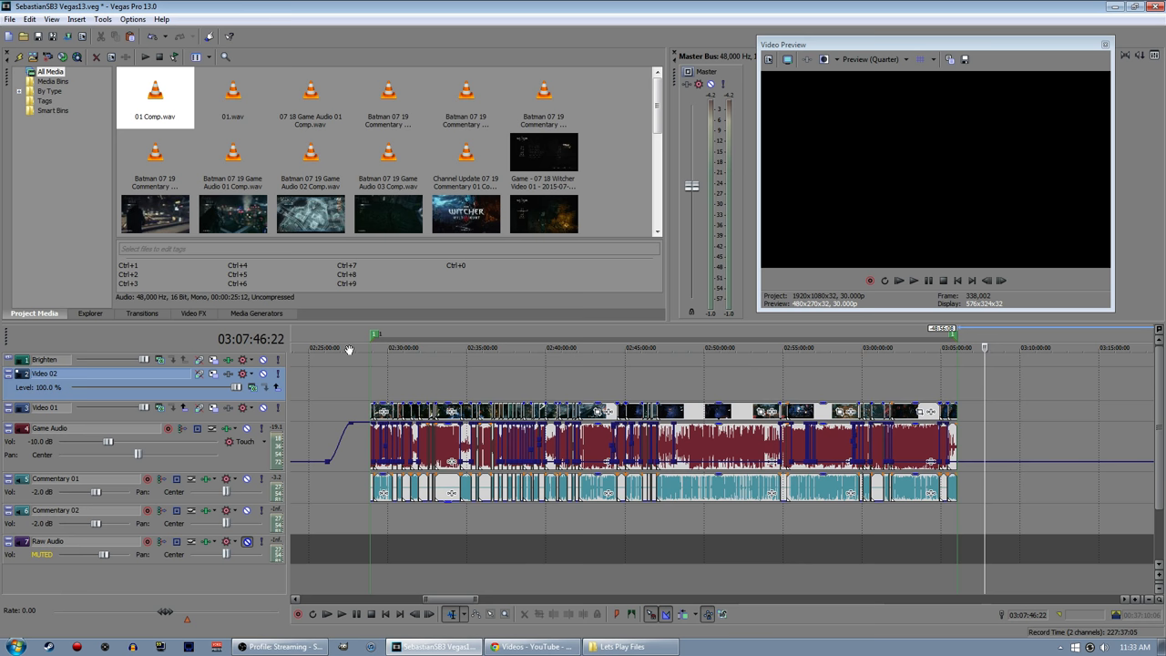
# Head to the menu bar after the Video 02 fade-in to reach batch rendering
pyautogui.click(102, 18)
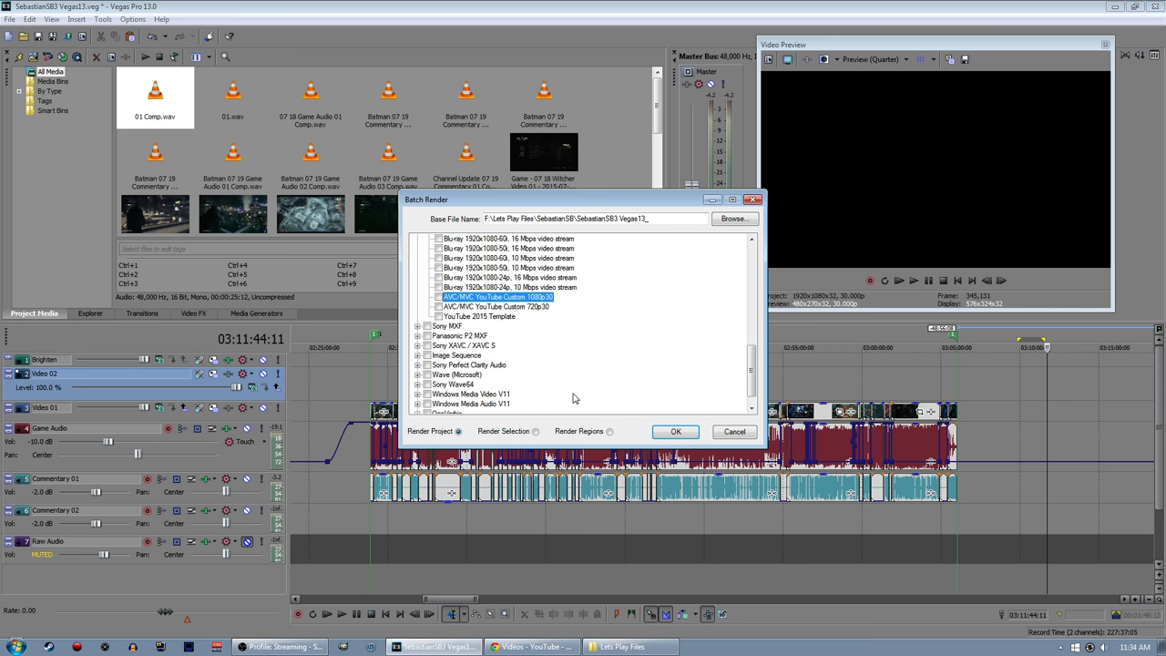
# Expand the Sony AVC/MP4 format in the Batch Render template tree
pyautogui.click(735, 430)
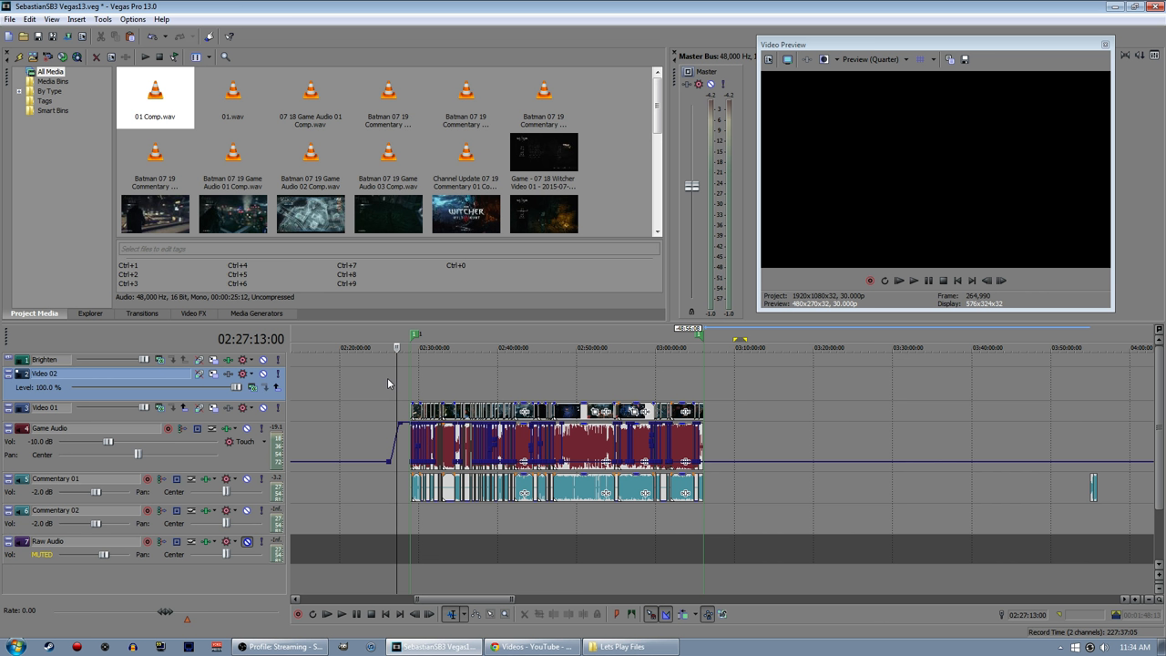
pyautogui.moveTo(353, 386)
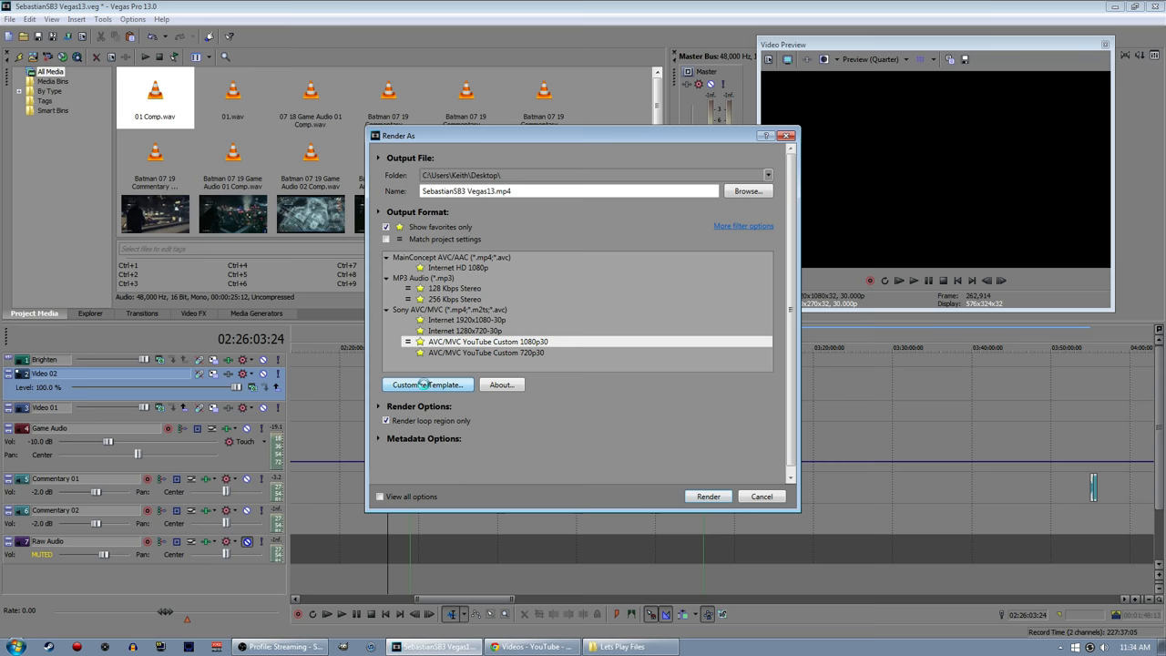
# Review the YouTube 1080p30 template's Video, Project and System settings, confirming MP4 output
pyautogui.click(425, 383)
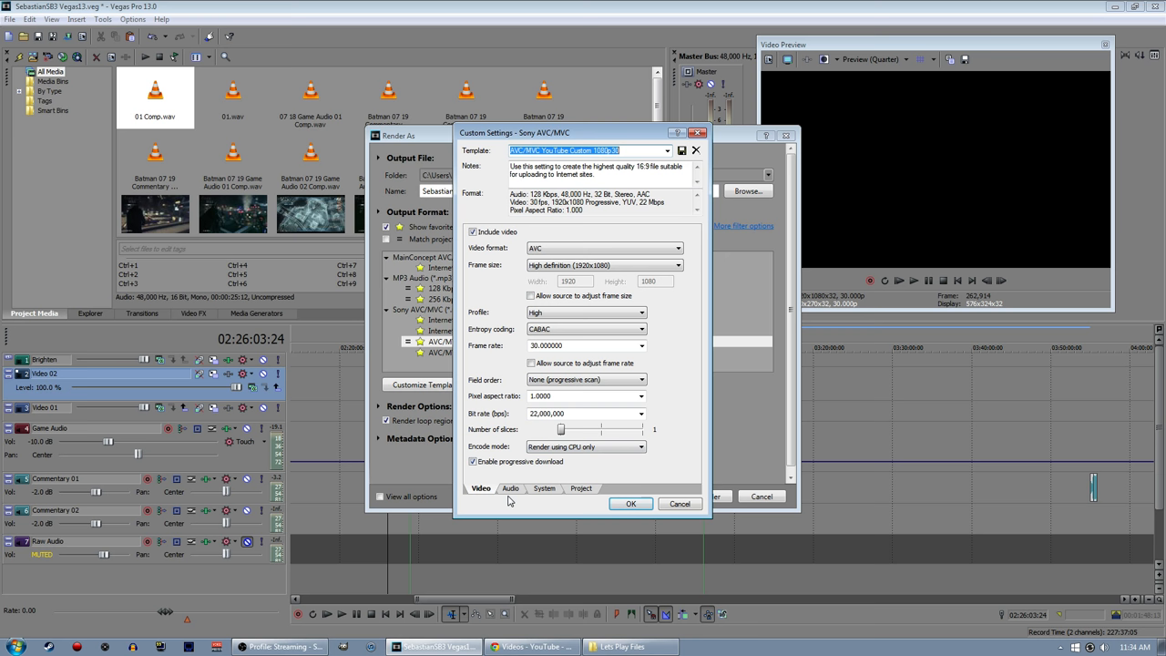
pyautogui.click(582, 488)
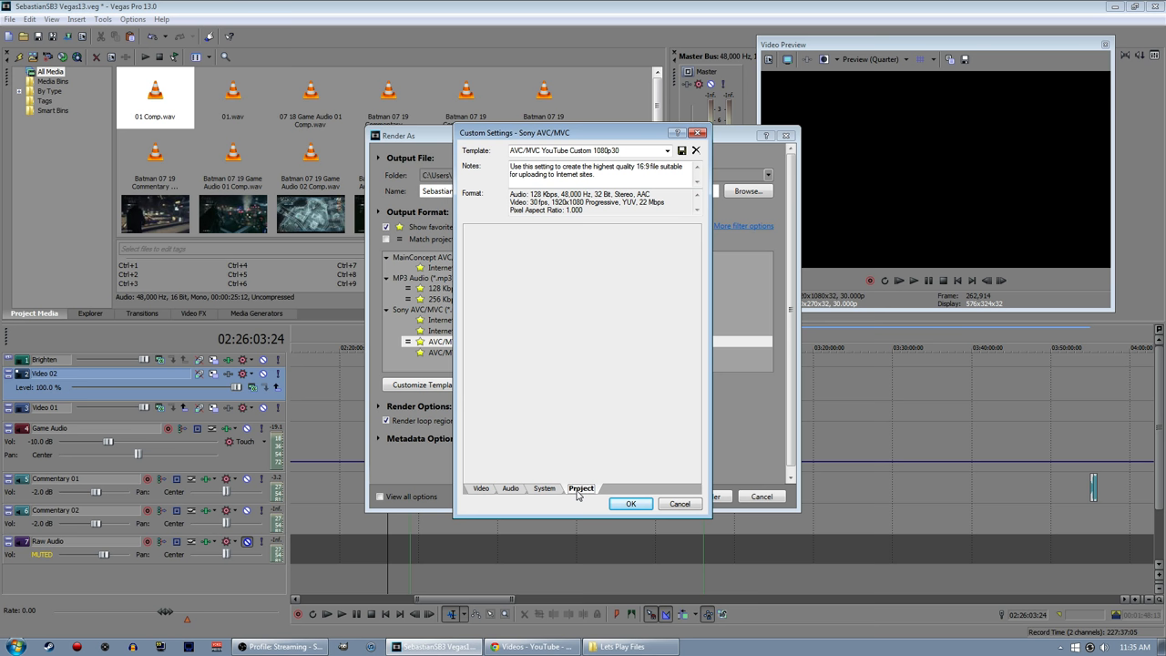
pyautogui.click(481, 488)
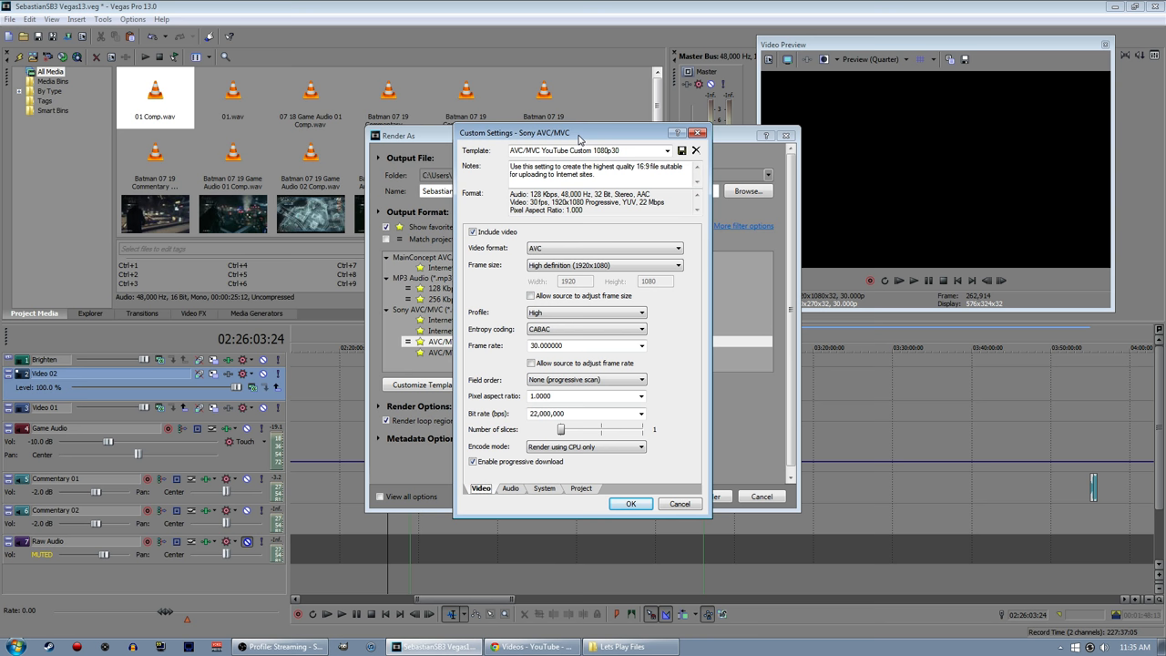
pyautogui.click(543, 489)
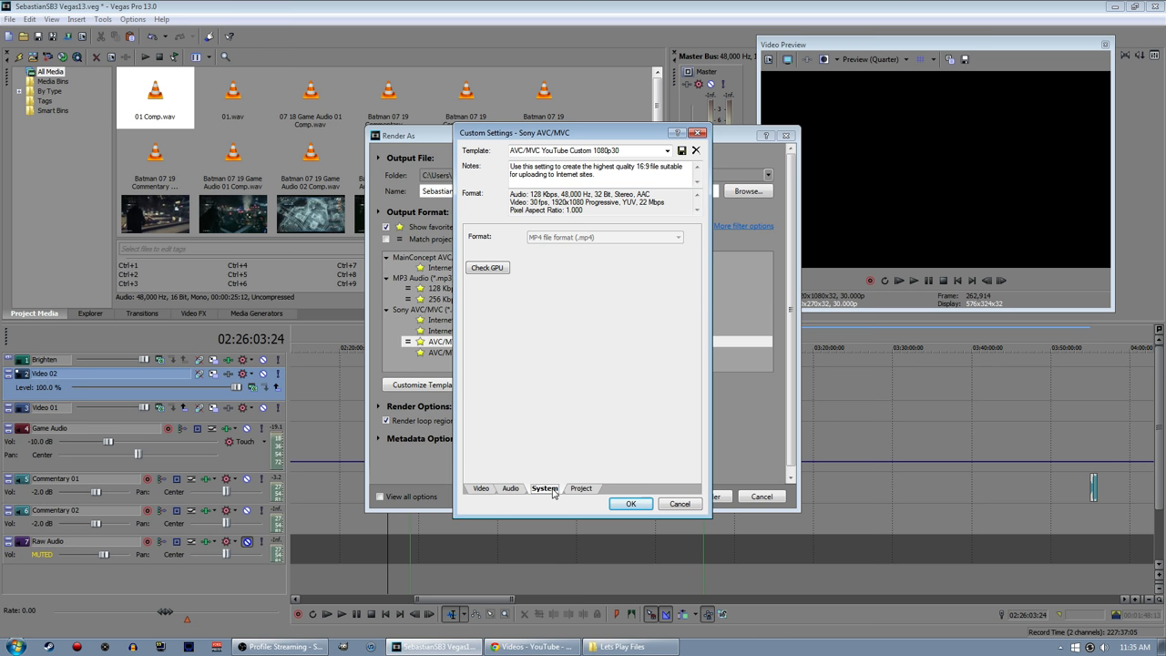